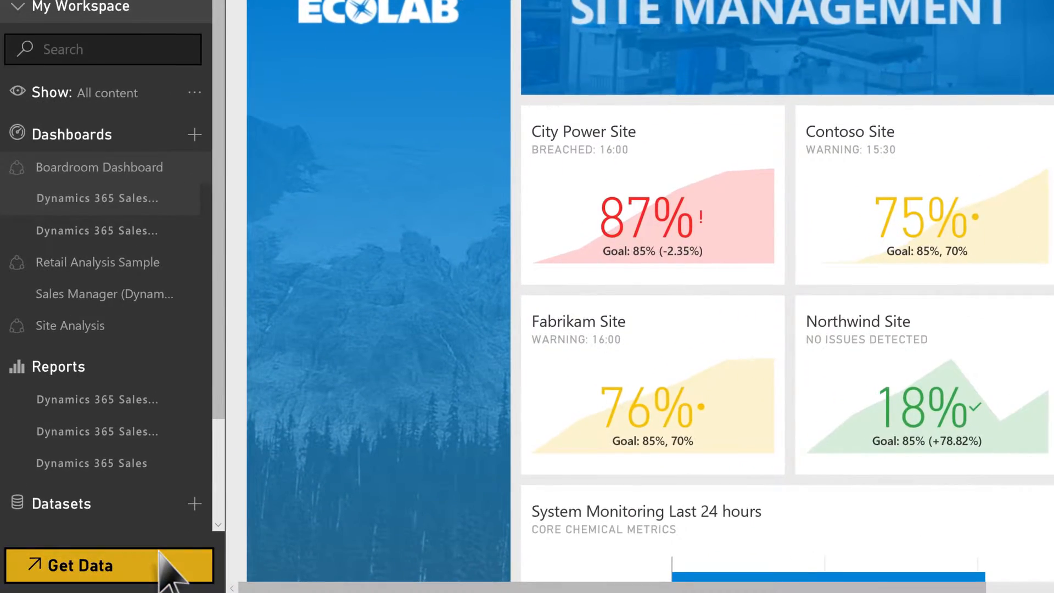
Step: Go to Get Data and browse the Services content packs for Dynamics 365
left_click(73, 564)
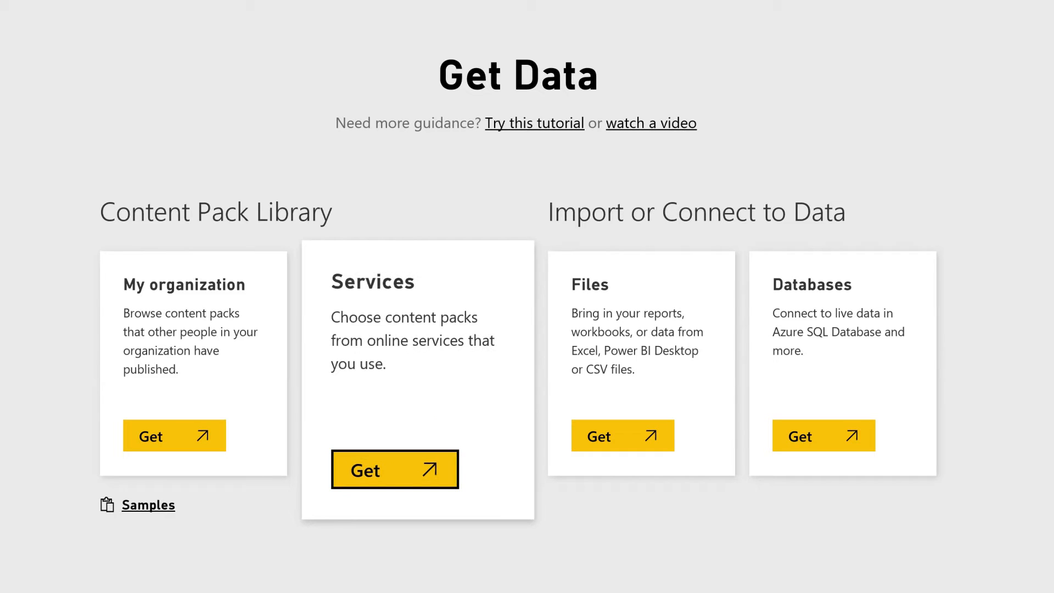
left_click(394, 469)
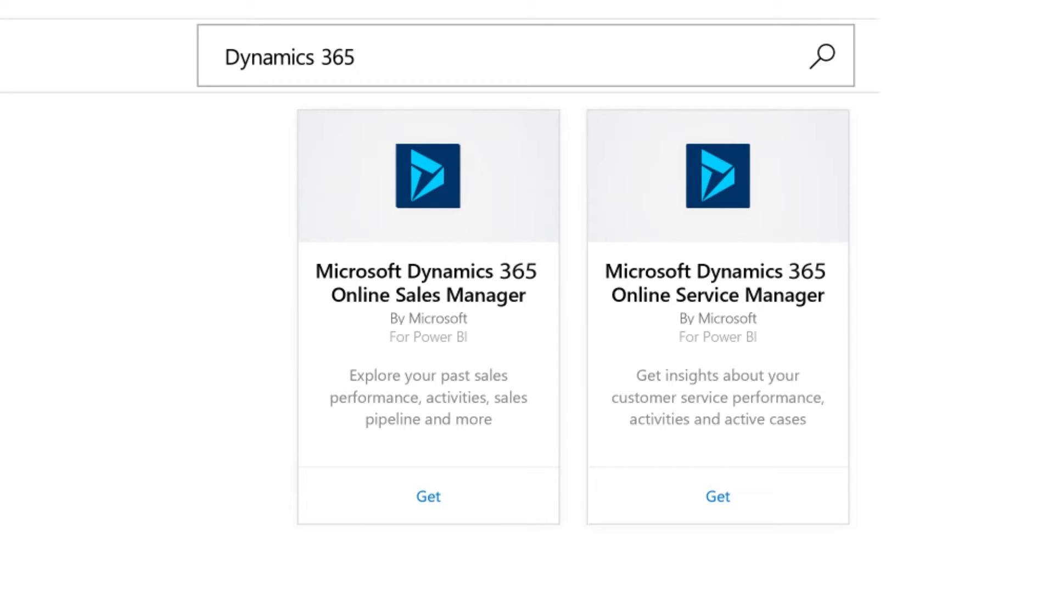
Step: Get the Microsoft Dynamics 365 Online Sales Manager pack to reach its empty Connect form
left_click(427, 496)
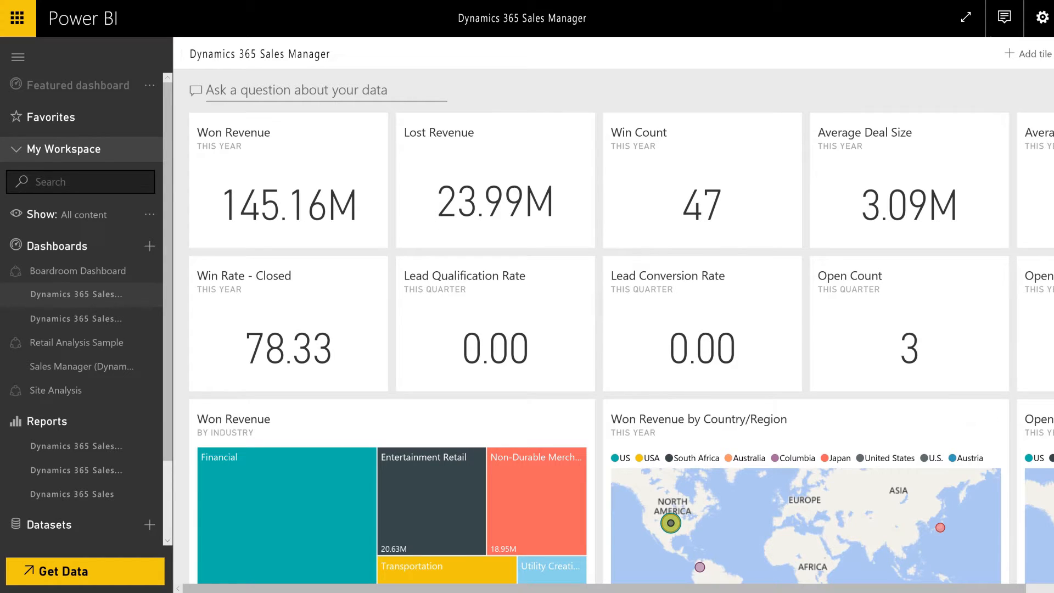
scroll("down", 3)
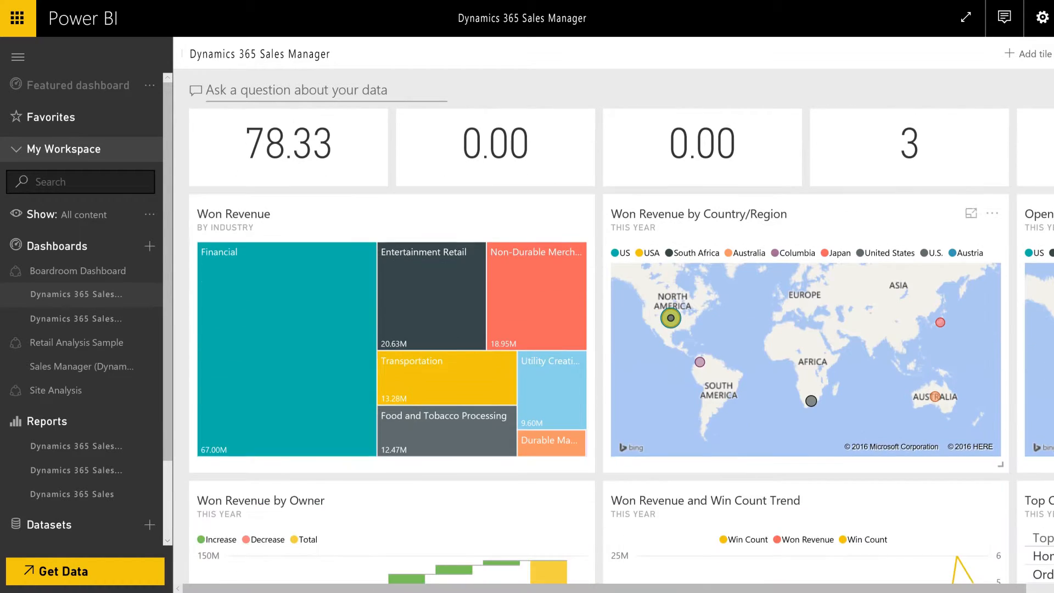
left_click(964, 19)
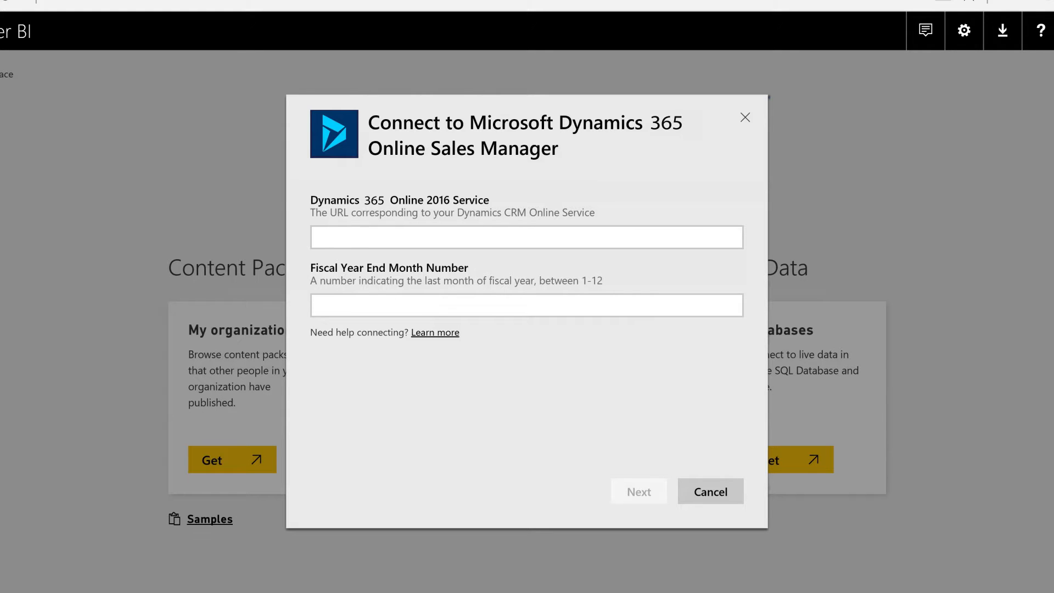
type("https://company.com/dynamics365")
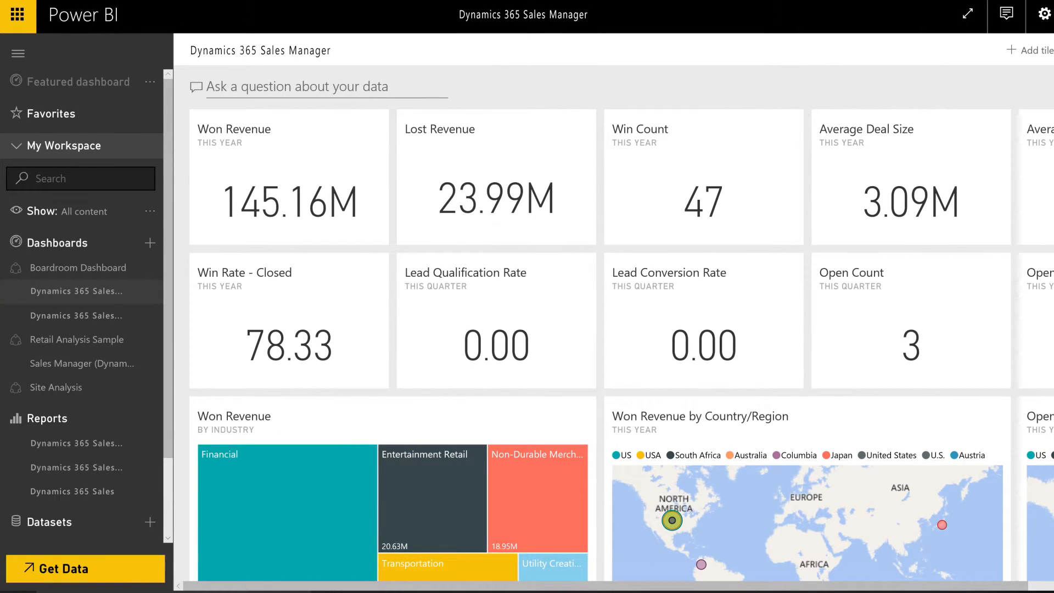
left_click(966, 15)
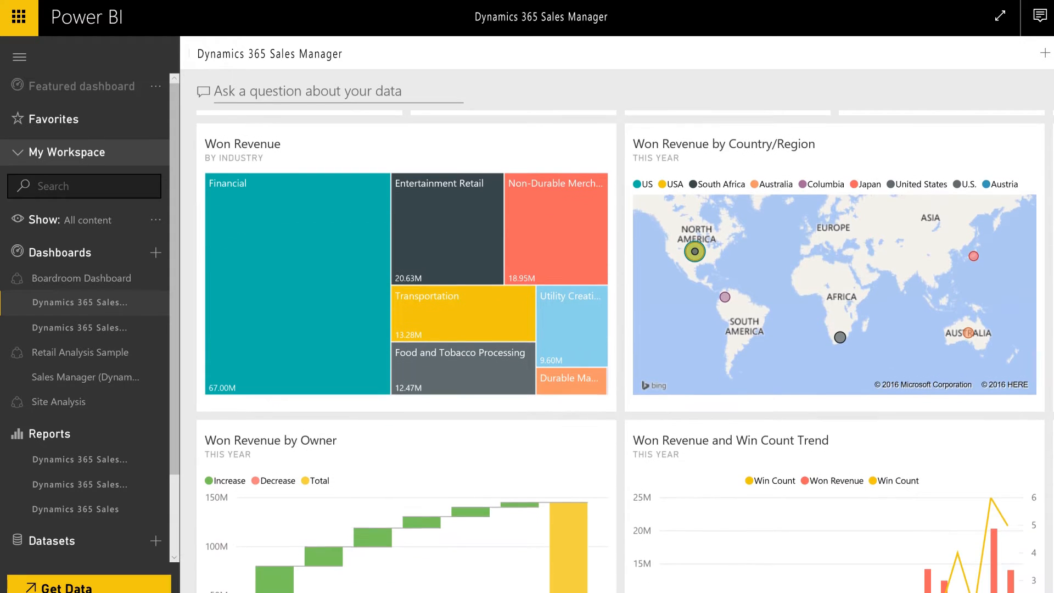
scroll("down", 3)
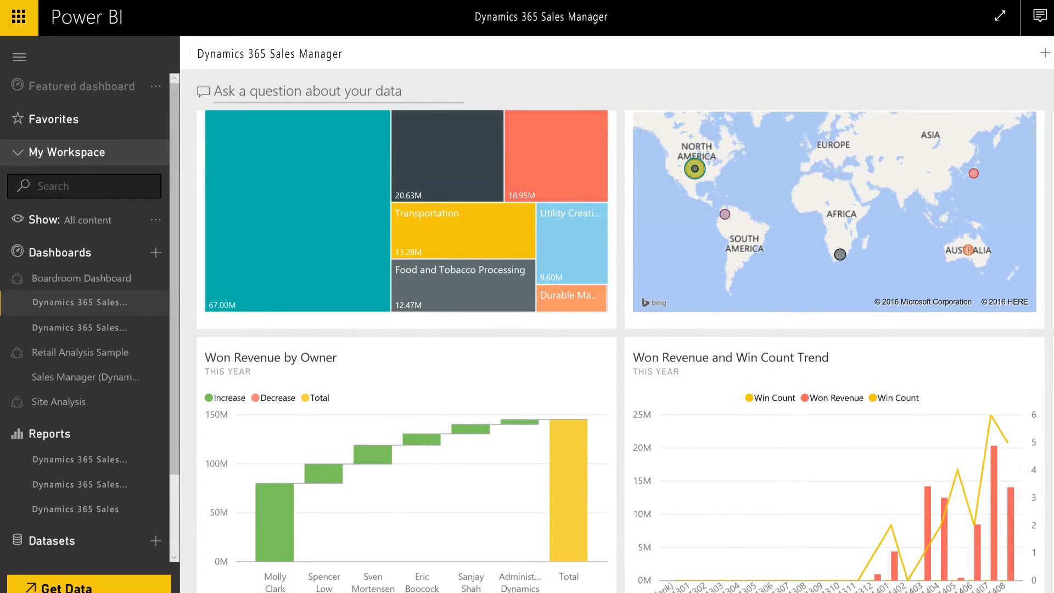
scroll("down", 3)
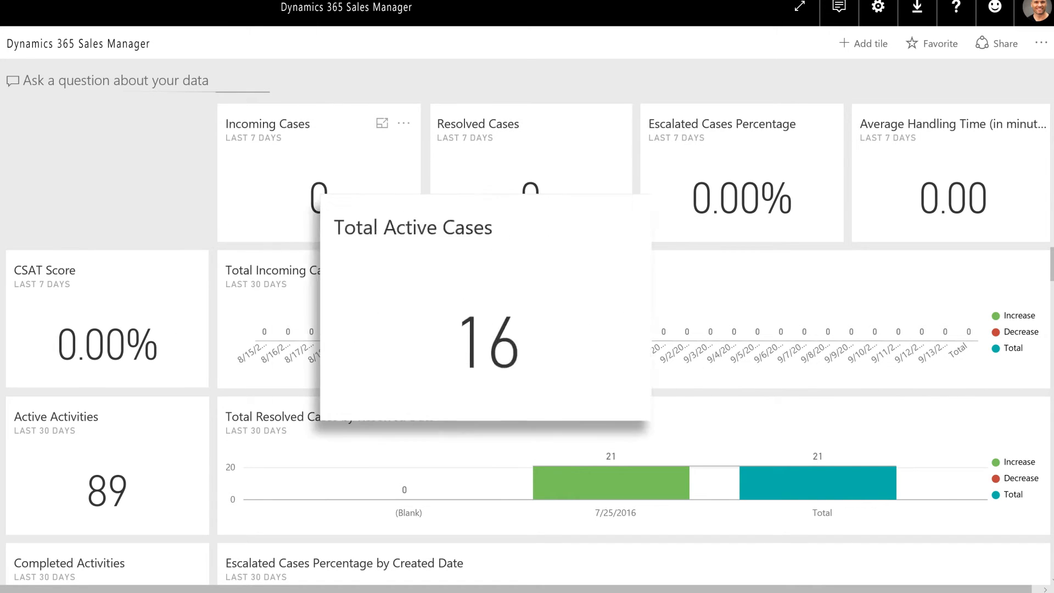
mouse_move(106, 319)
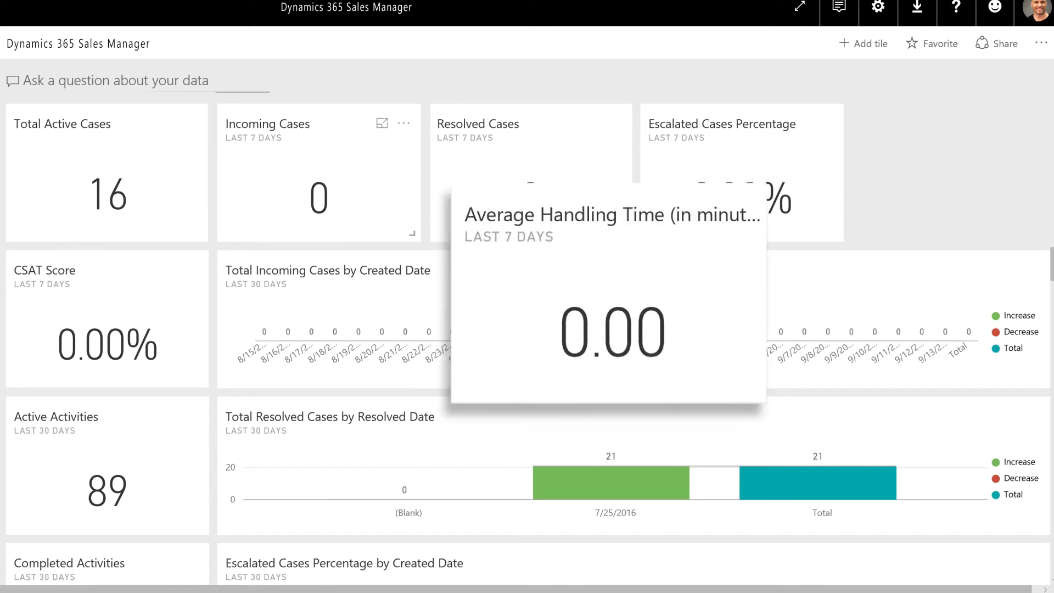
Step: Scroll through the customer service case metric tiles on the service dashboard
scroll("down", 3)
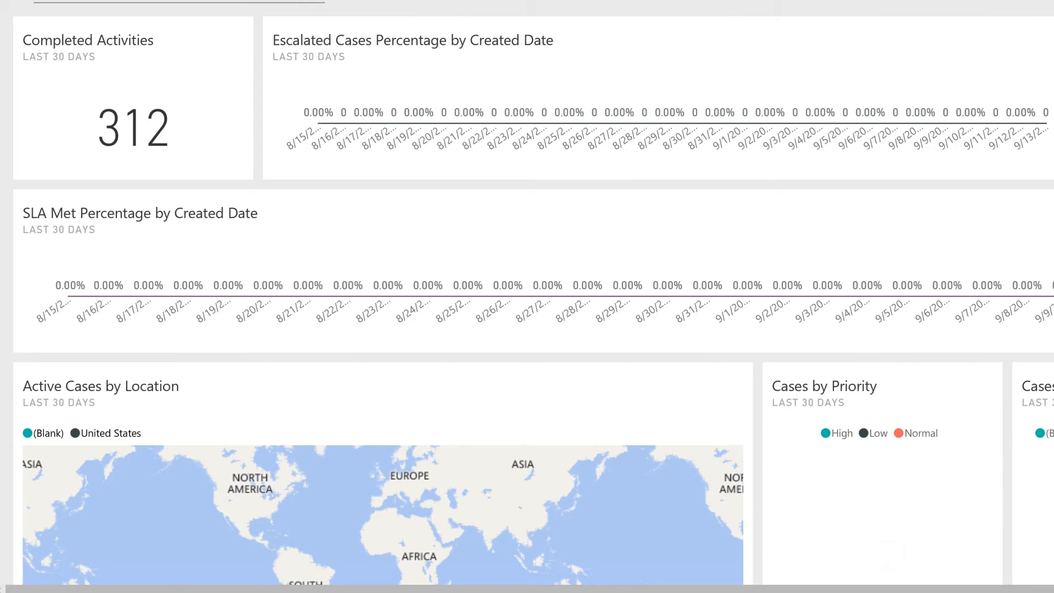
scroll("down", 3)
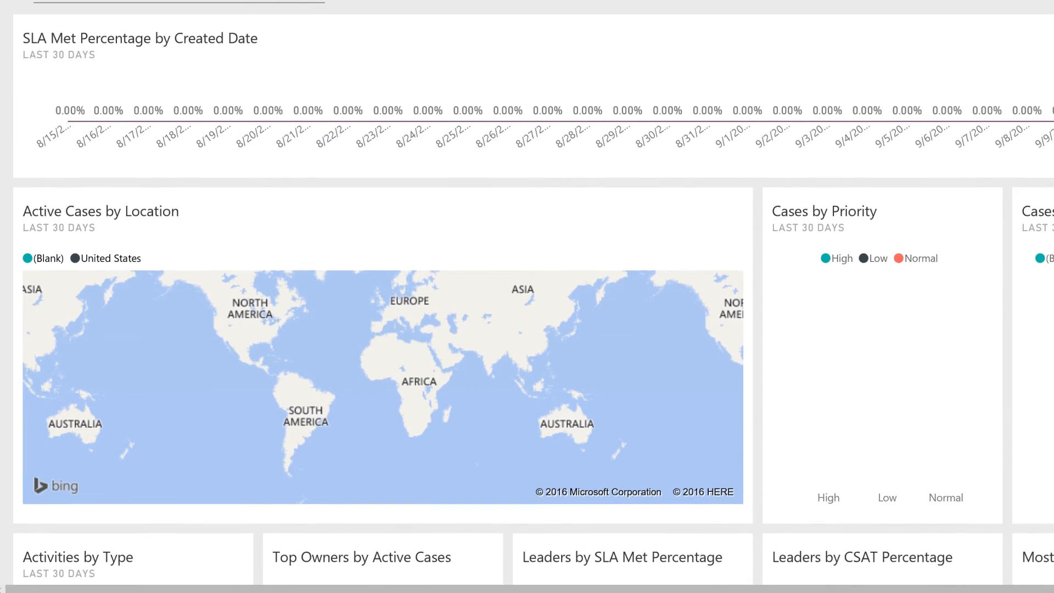
scroll("down", 3)
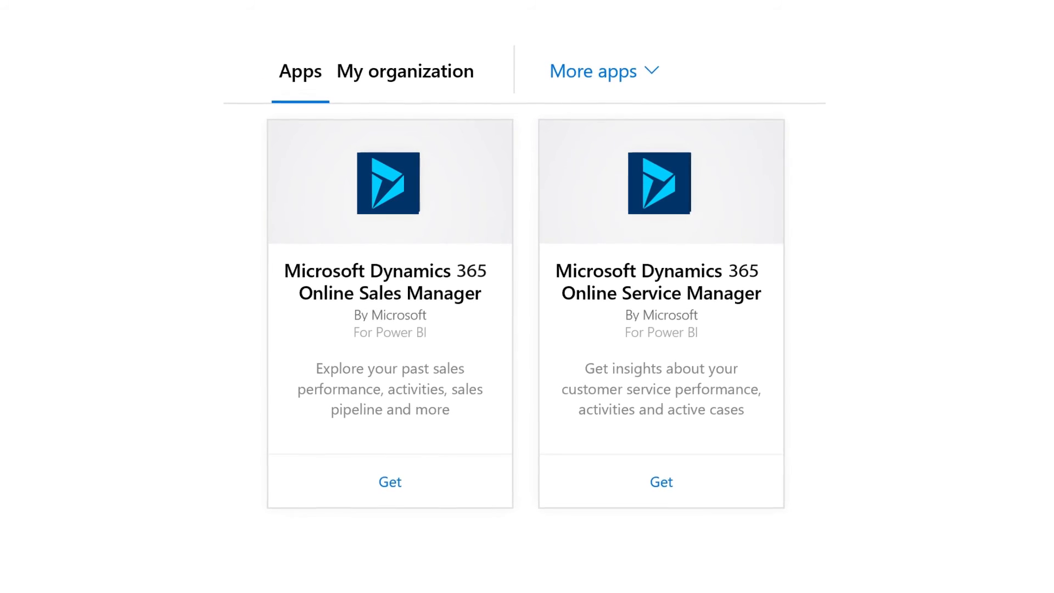
Step: Get the Dynamics 365 content pack and view the Sales Manager revenue and win trend tiles
left_click(388, 482)
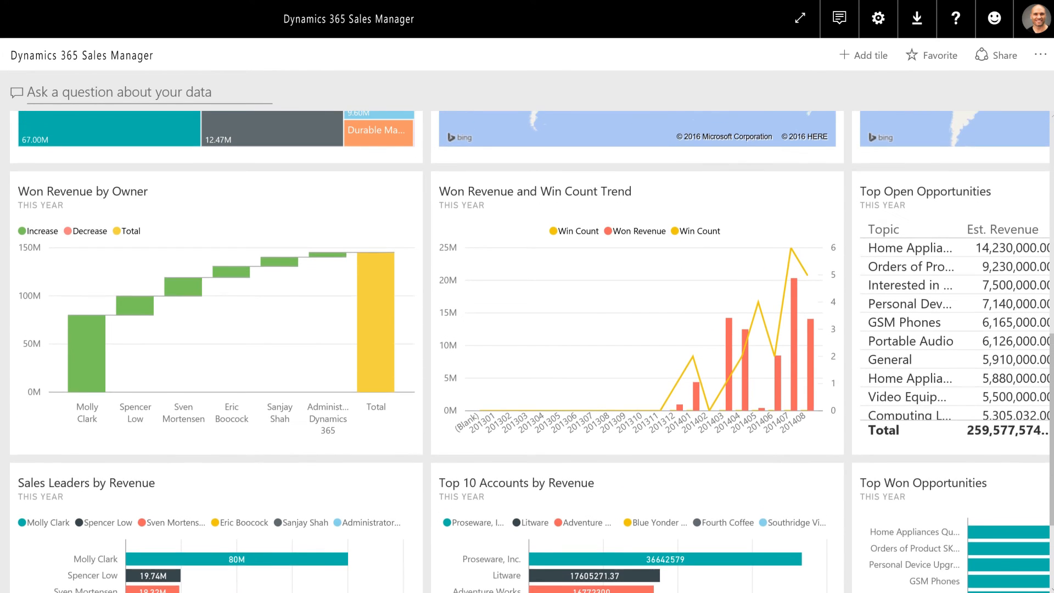
scroll("up", 3)
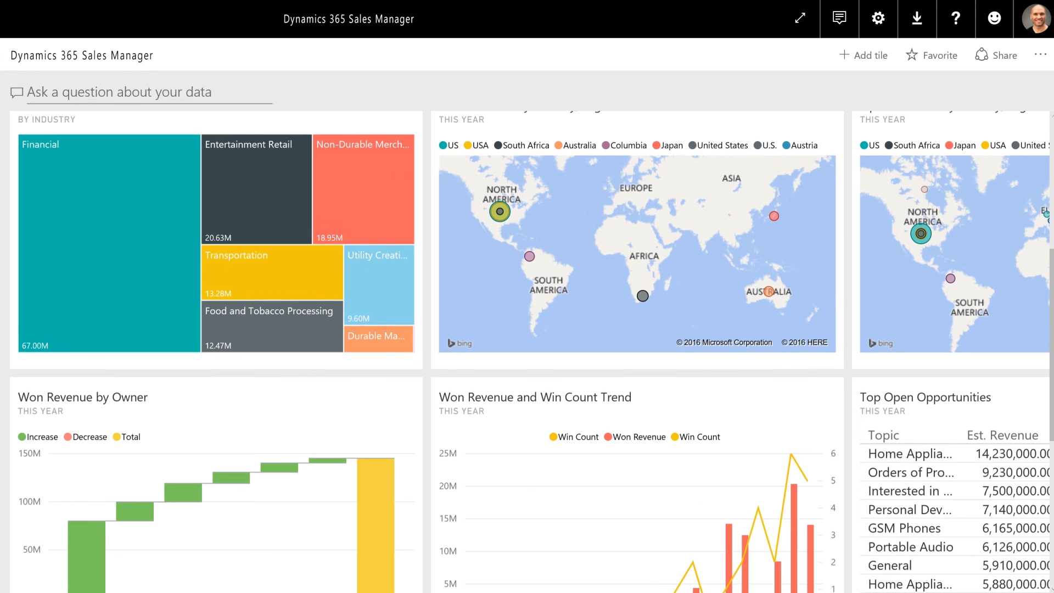